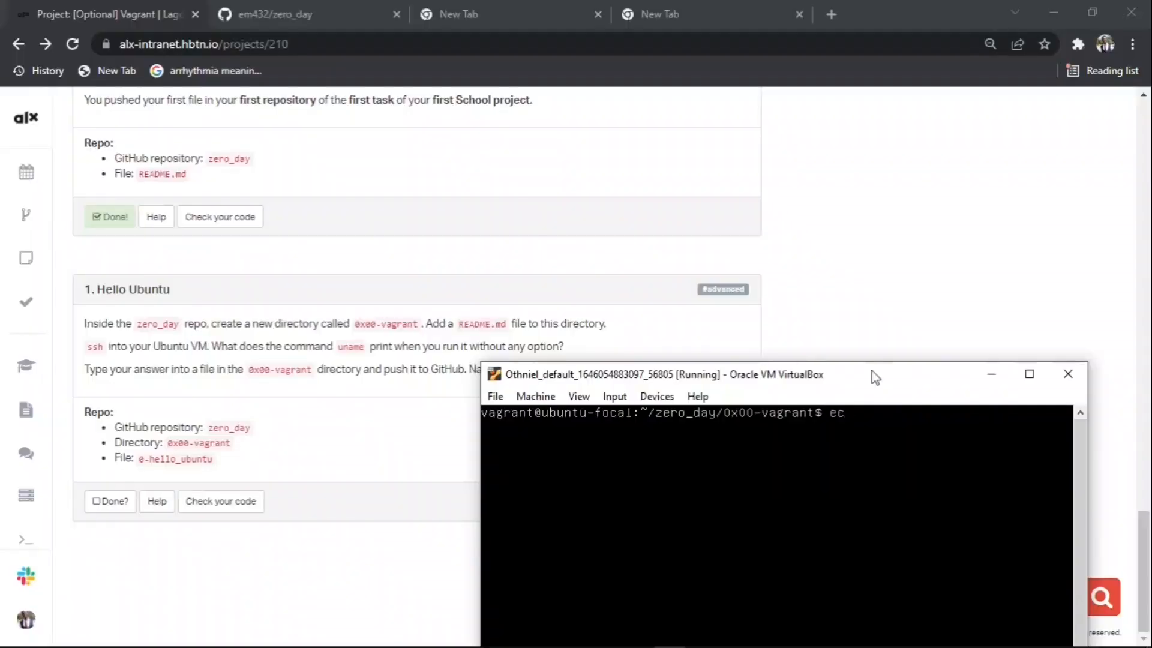
# - Echo 'My second readme' into README.md in 0x00-vagrant and list the directory to confirm it
pyautogui.write('hob')
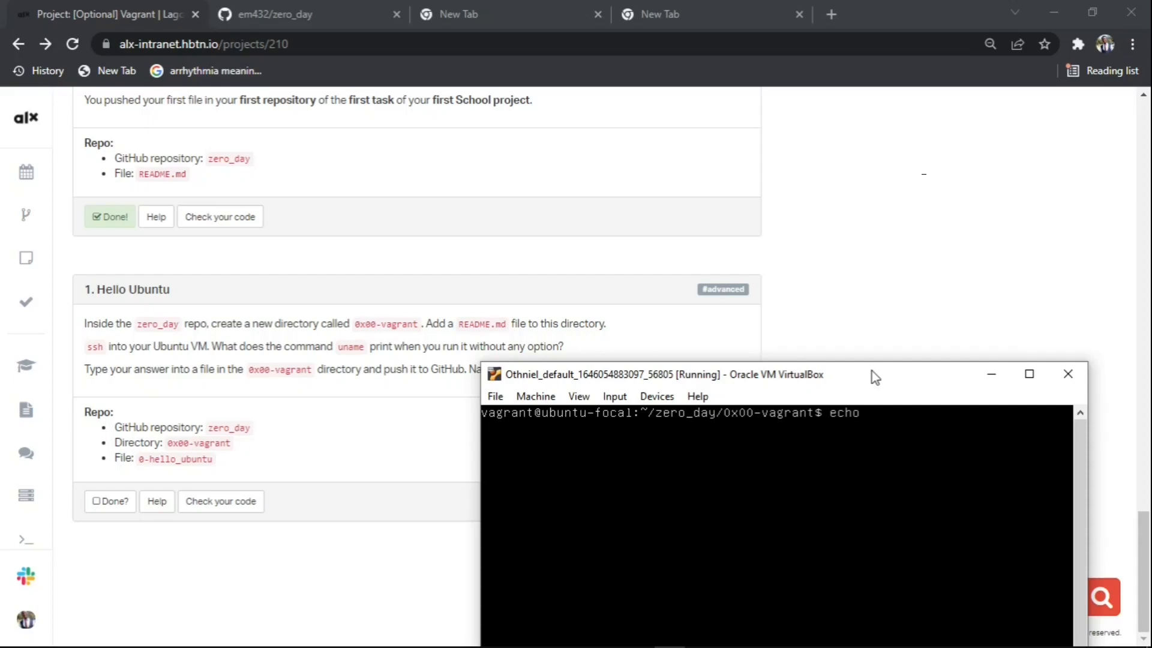
pyautogui.write("'")
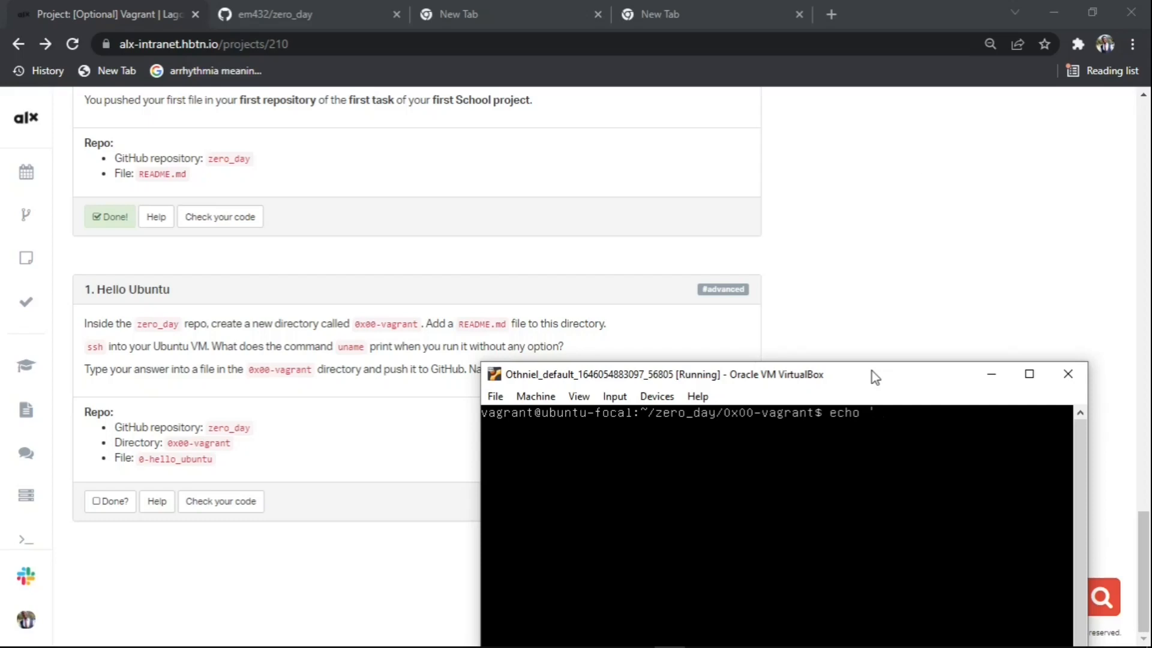
pyautogui.write('M')
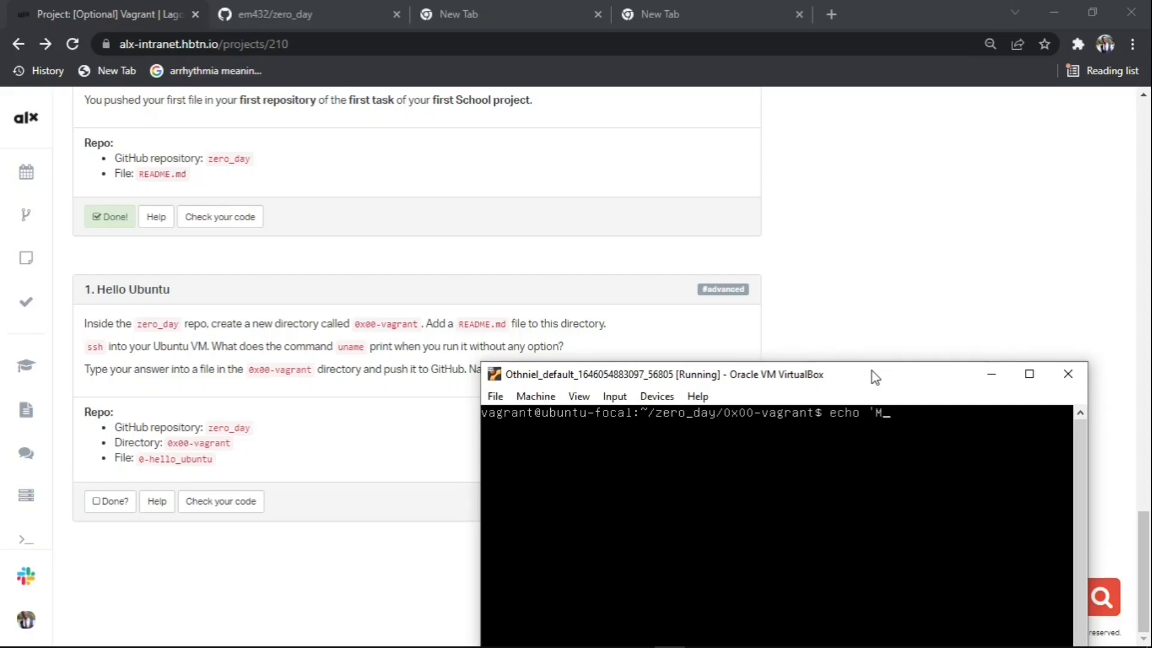
pyautogui.write('y')
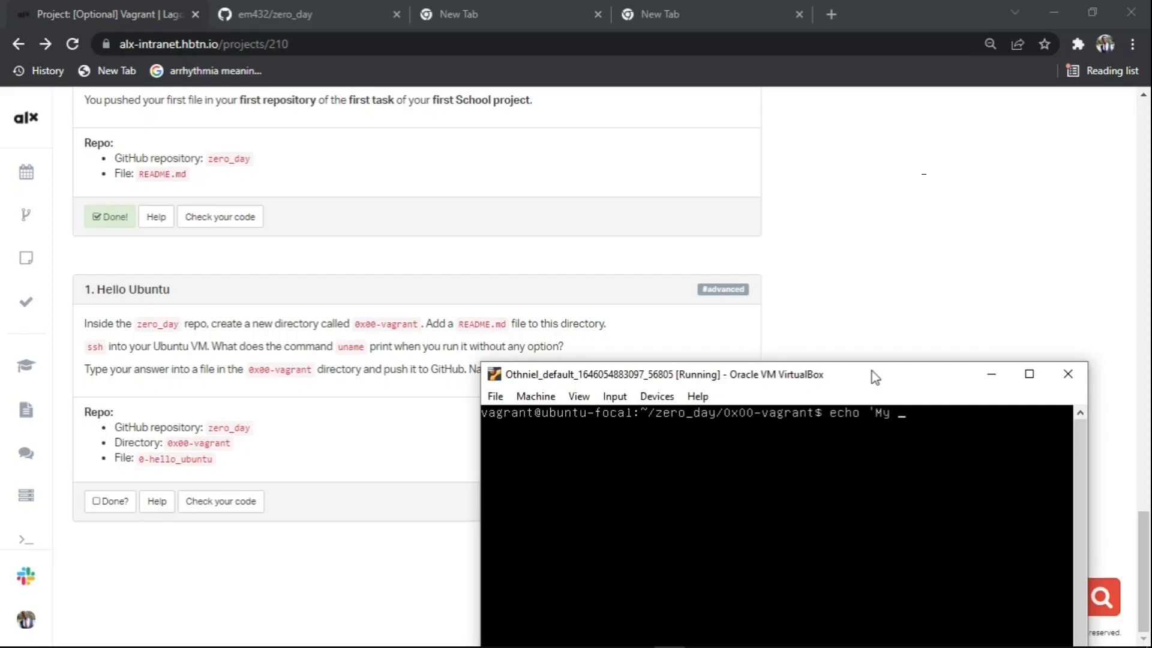
pyautogui.write('second')
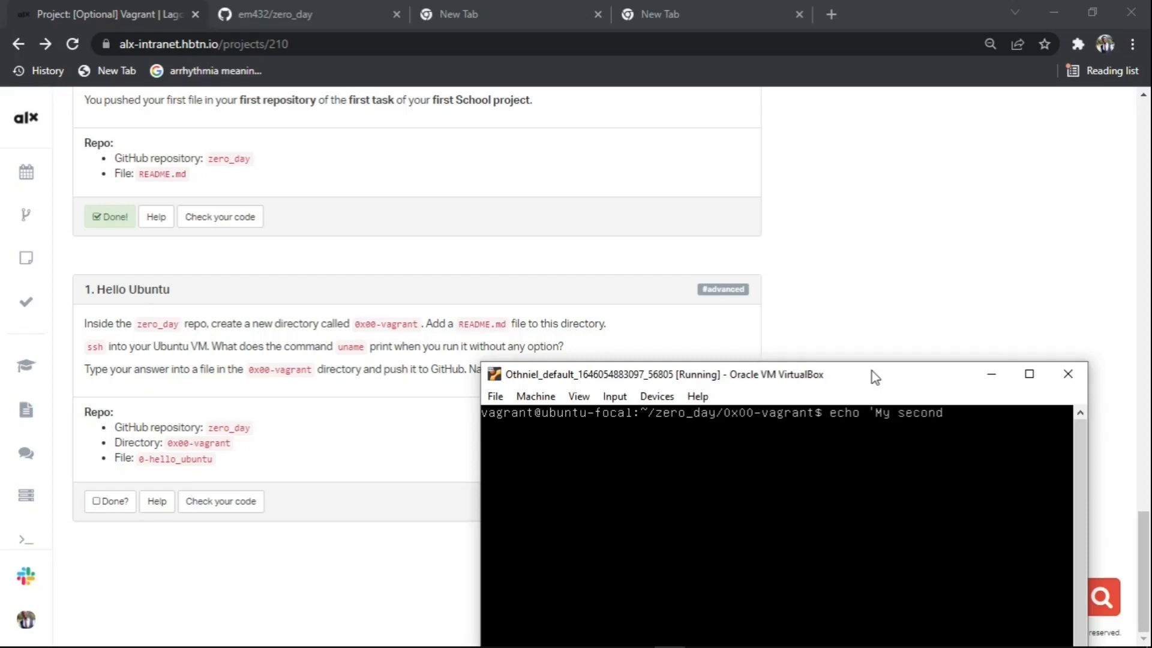
pyautogui.write('read')
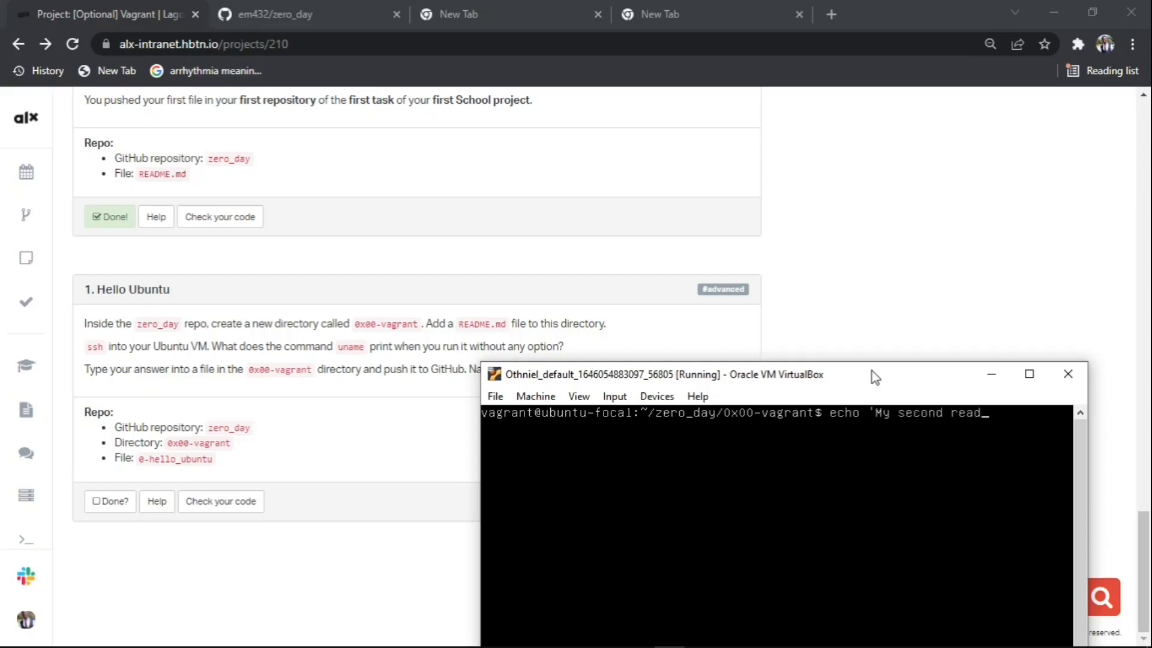
pyautogui.write('me')
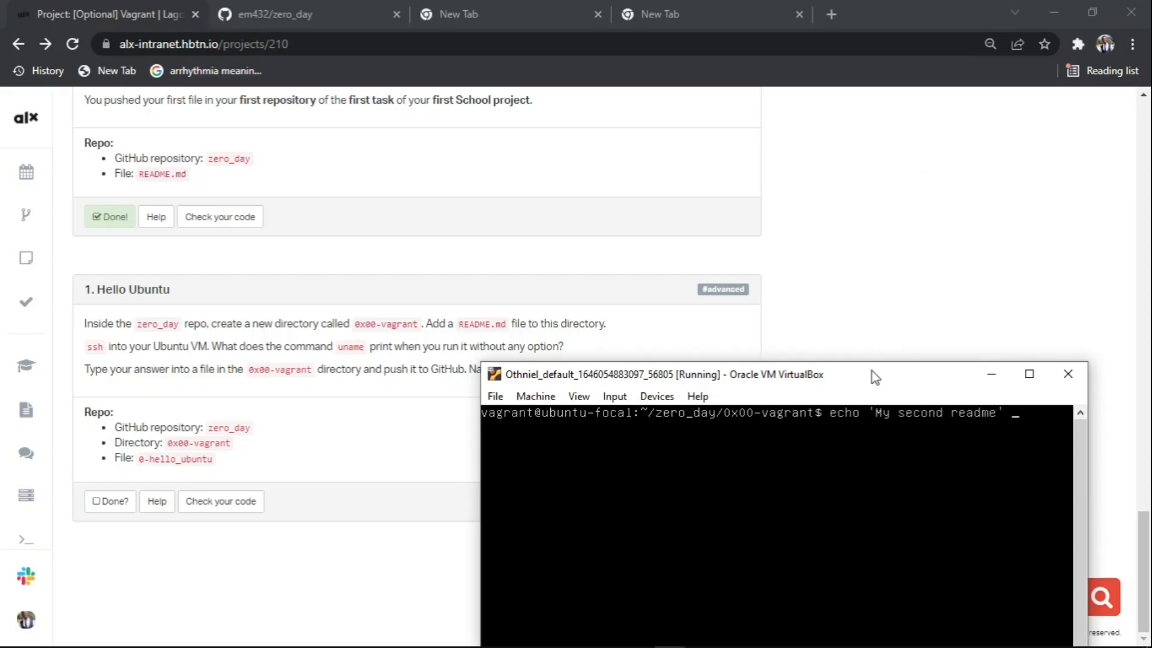
pyautogui.write('>')
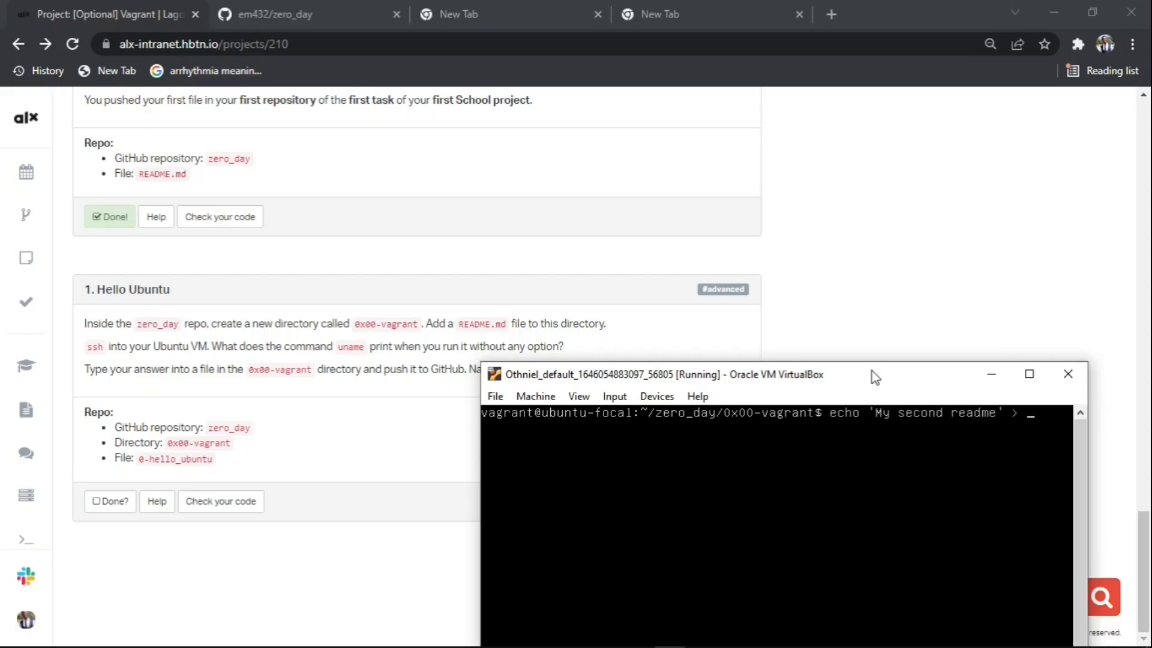
pyautogui.write('README')
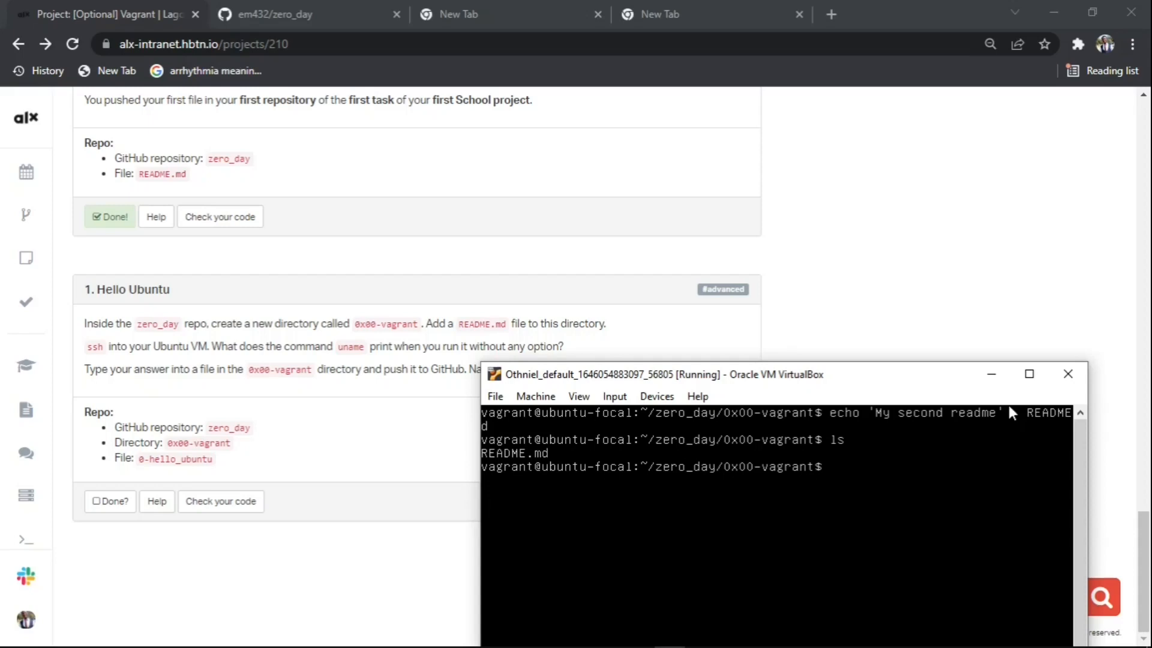
# - Run ssh to see its usage, then run uname with no options, which prints Linux
pyautogui.write('ssh')
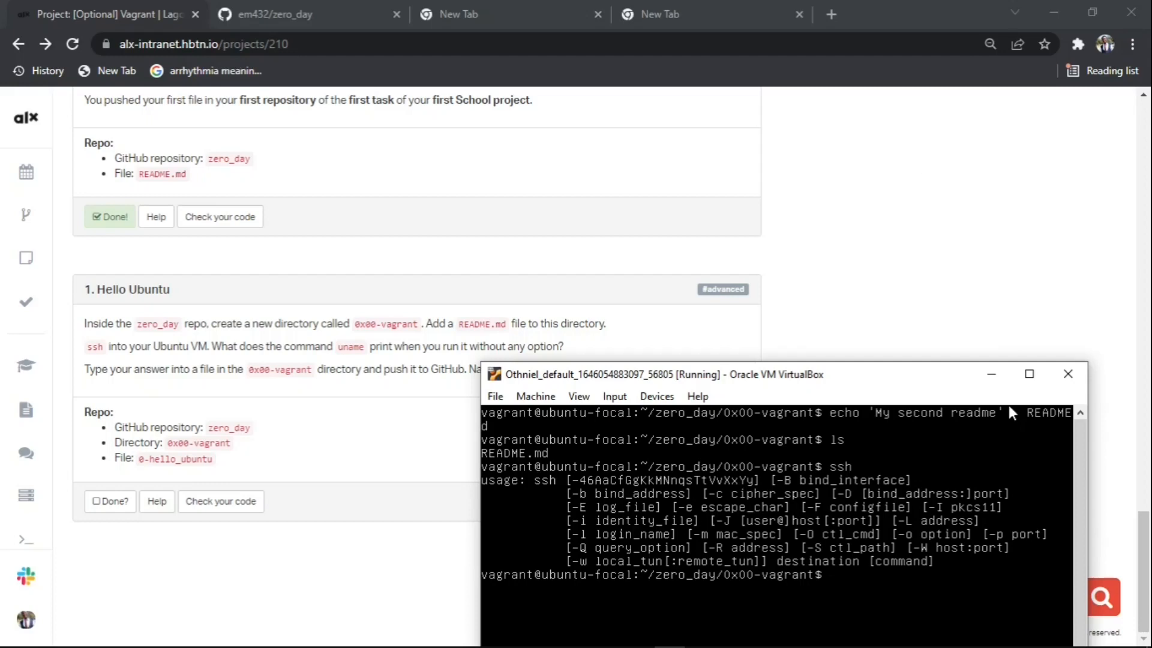
pyautogui.write('u')
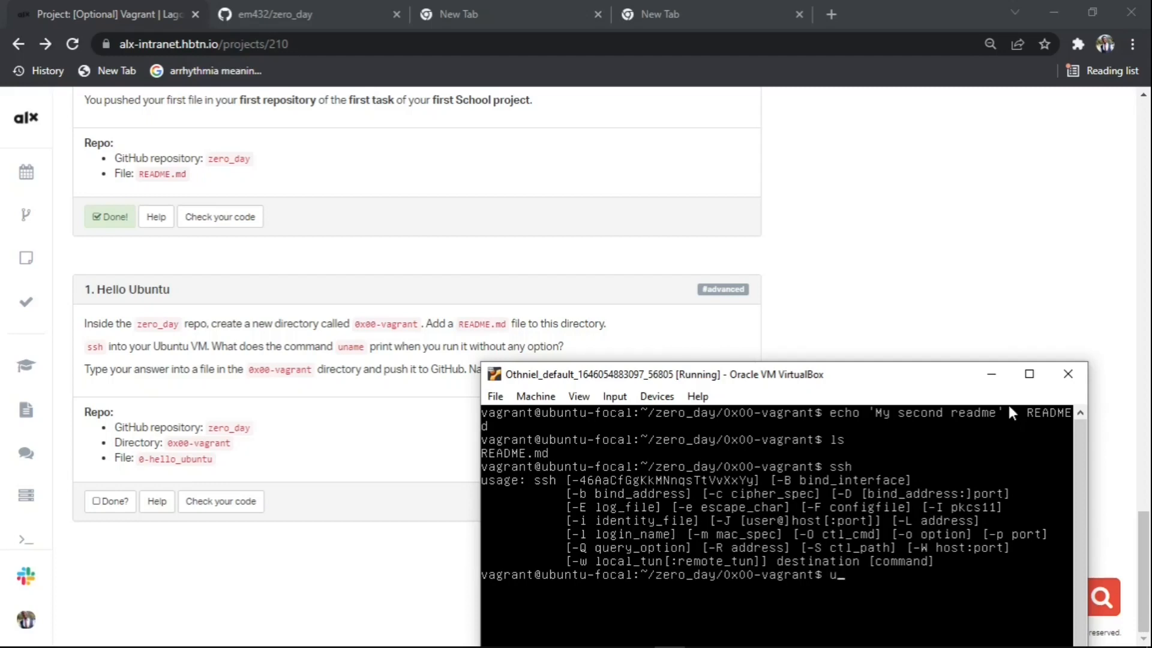
pyautogui.write('nam')
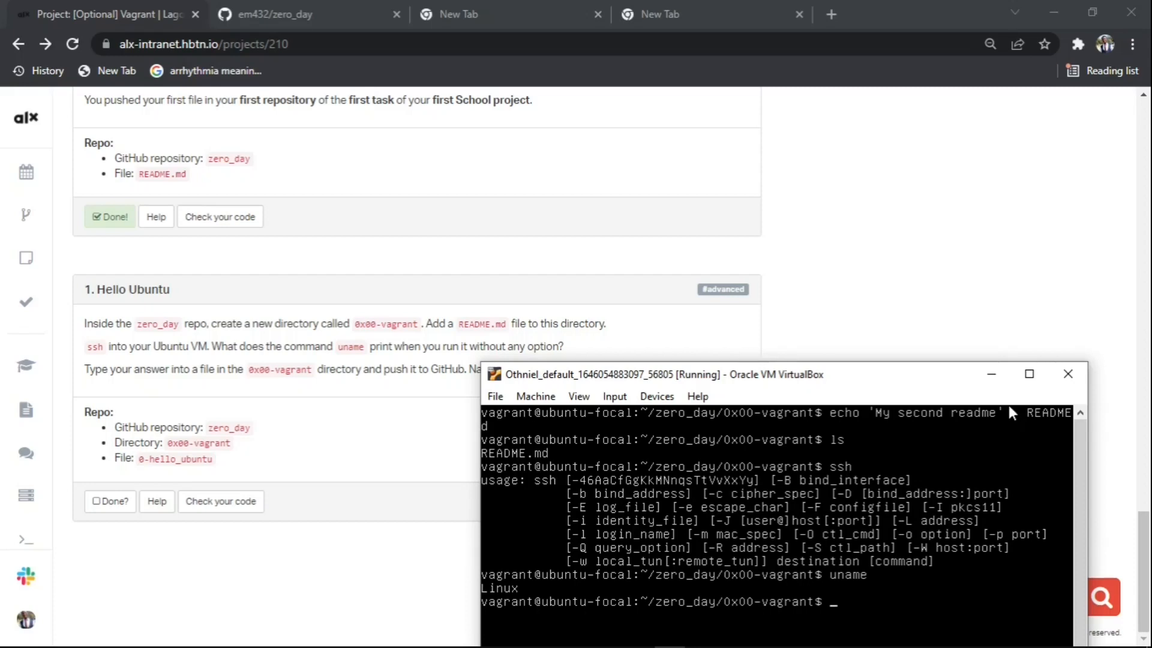
# - Write Linux into a new 0-hello_ubuntu file with echo Linux >0-hello_ubuntu
pyautogui.write('echo')
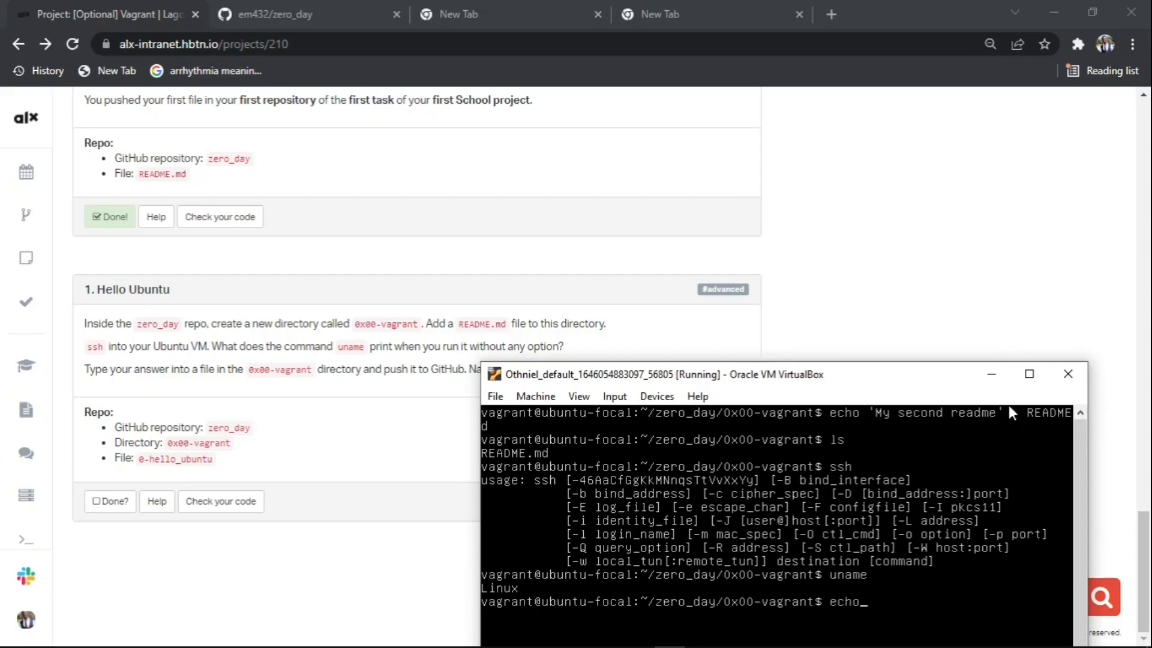
pyautogui.write('" "')
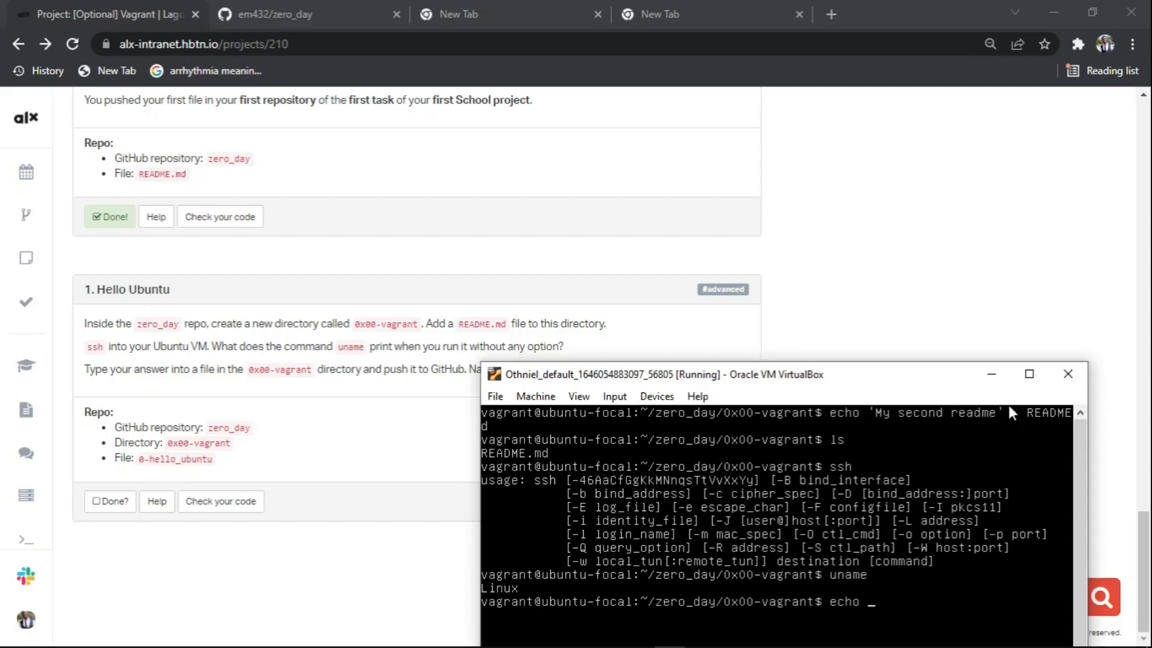
pyautogui.write('Linux')
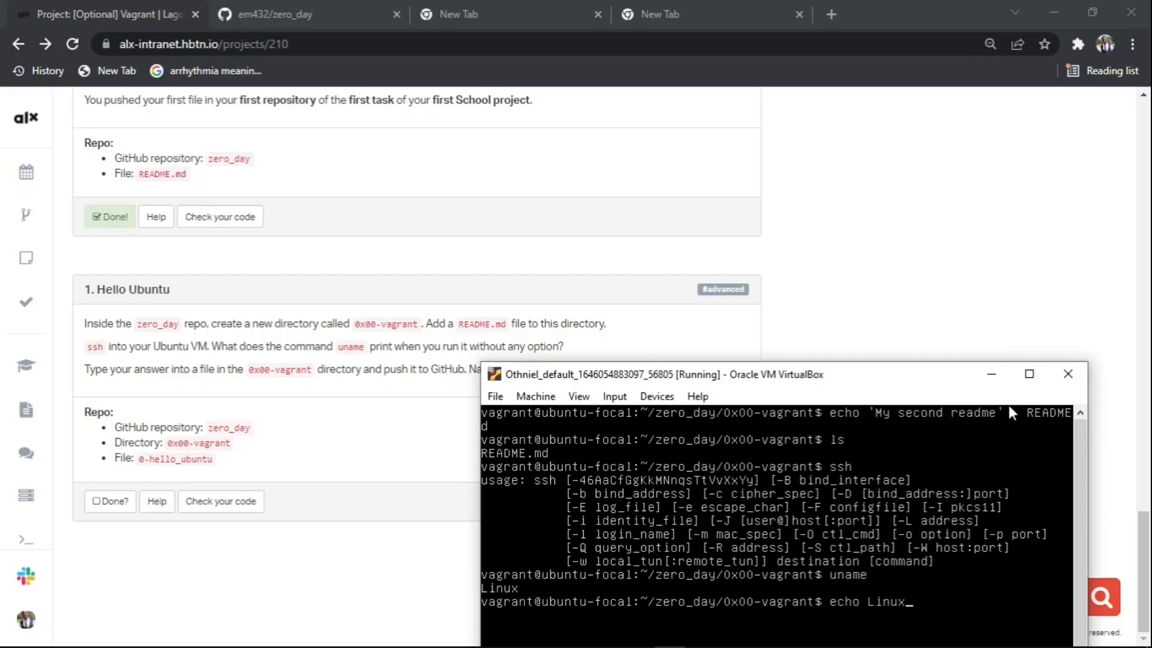
pyautogui.write('>')
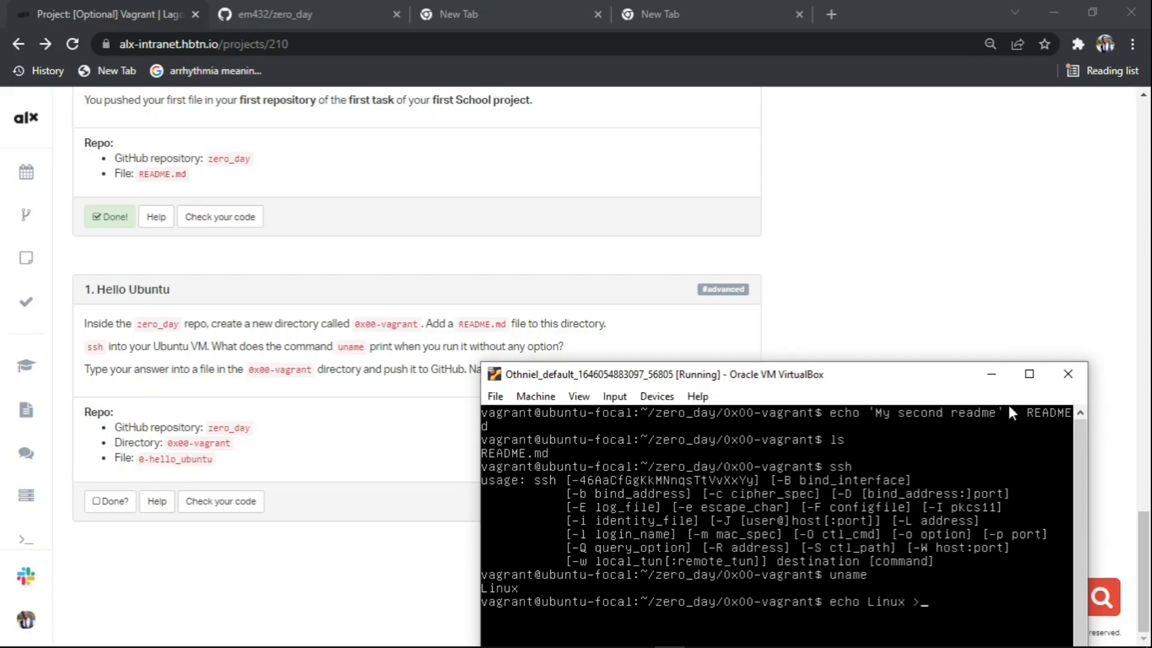
pyautogui.write('0')
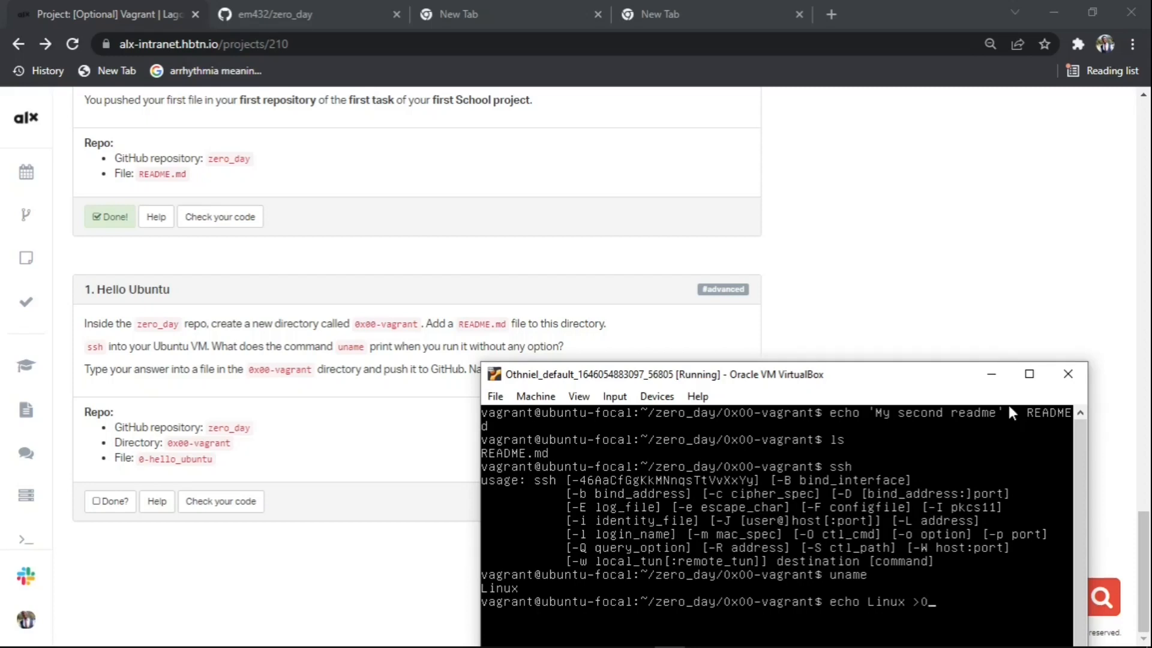
pyautogui.write('h')
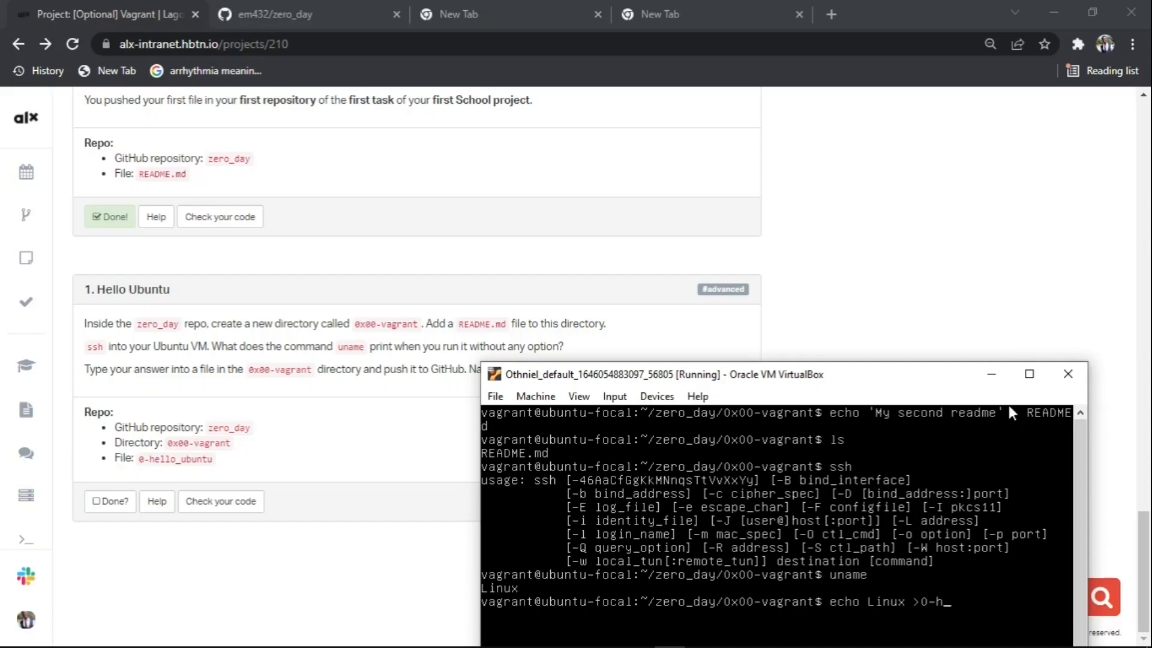
pyautogui.write('ello')
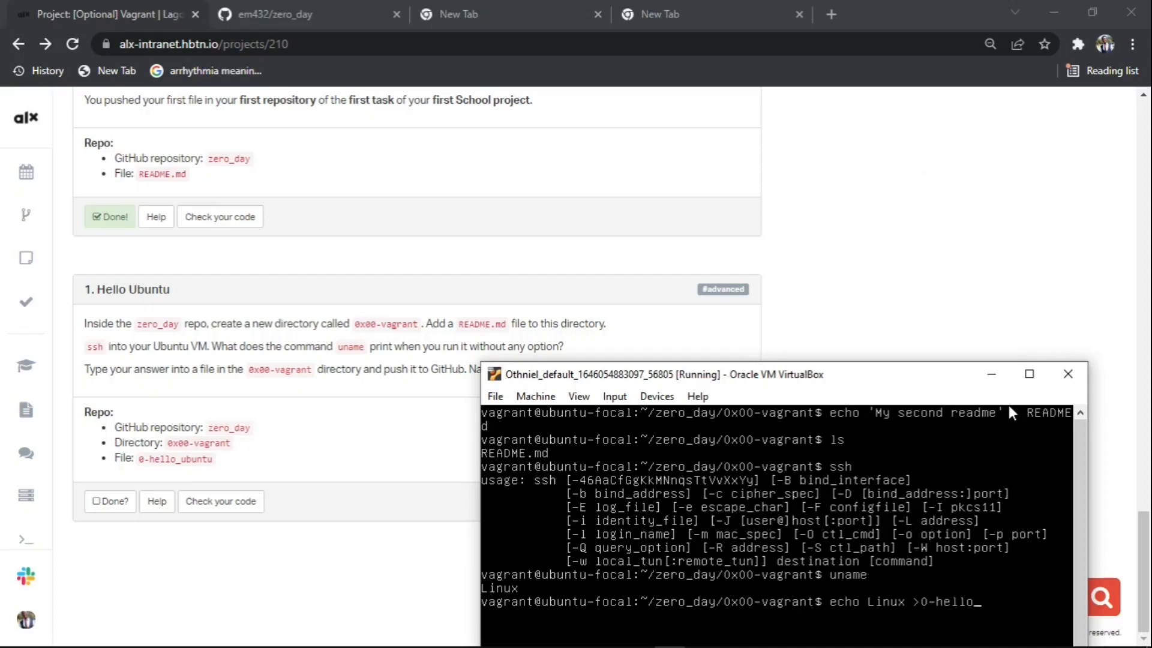
pyautogui.write('ub')
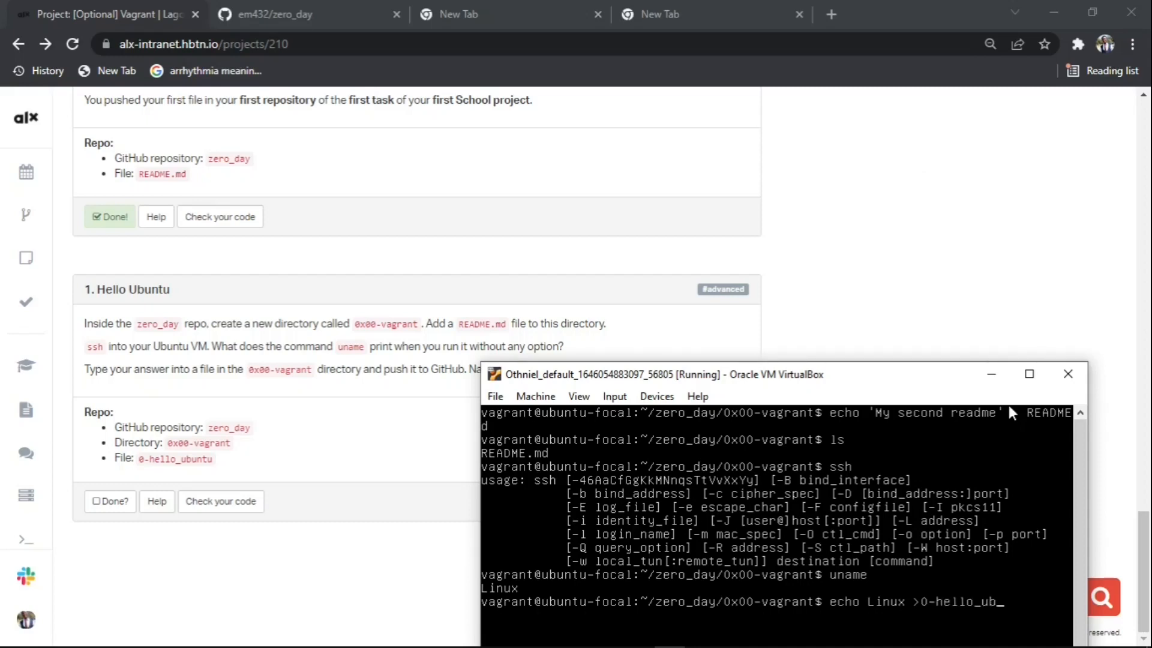
pyautogui.write('untu')
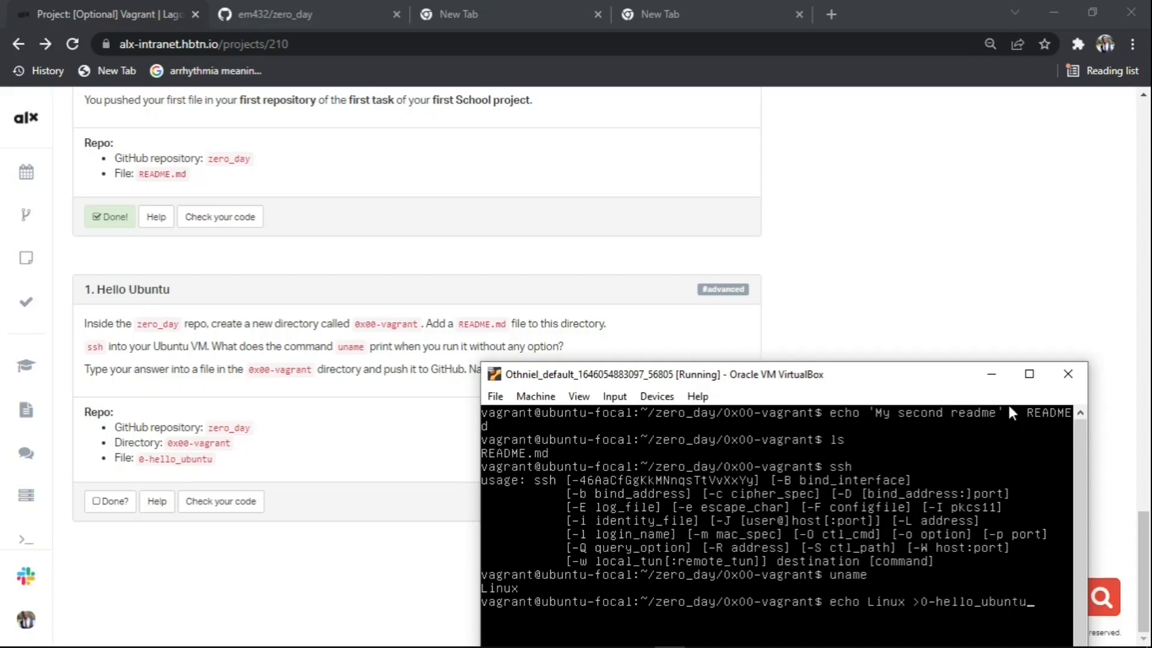
pyautogui.press('Return')
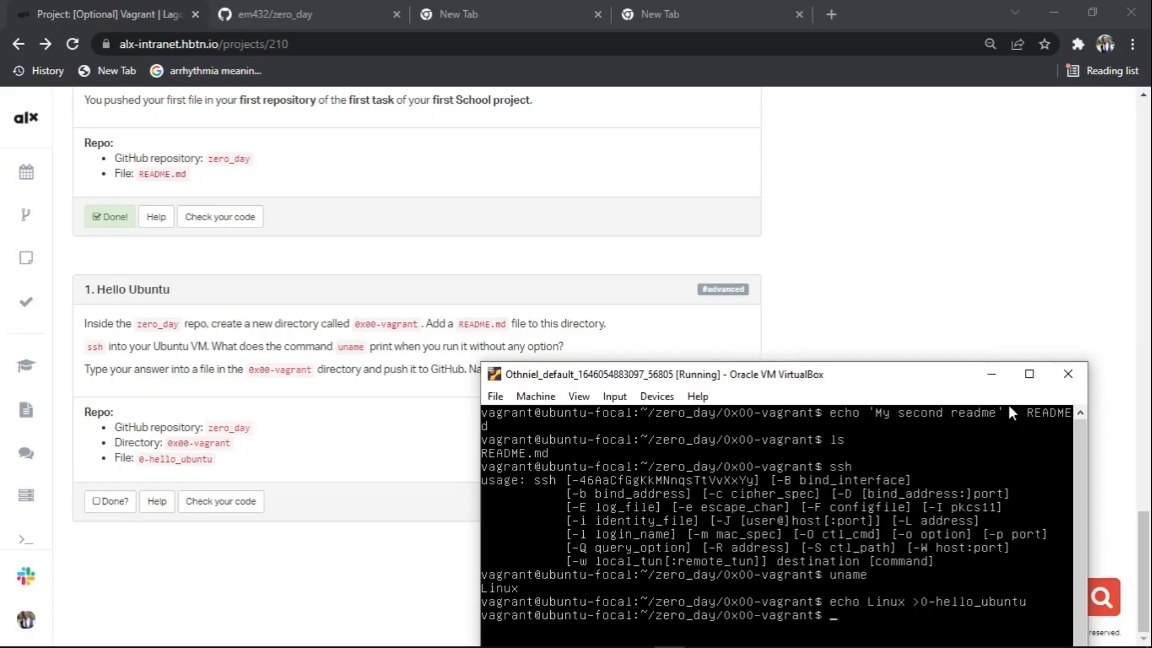
# - Run git commit -m 'My second task' to commit 0-hello_ubuntu and README.md
pyautogui.write('git add .')
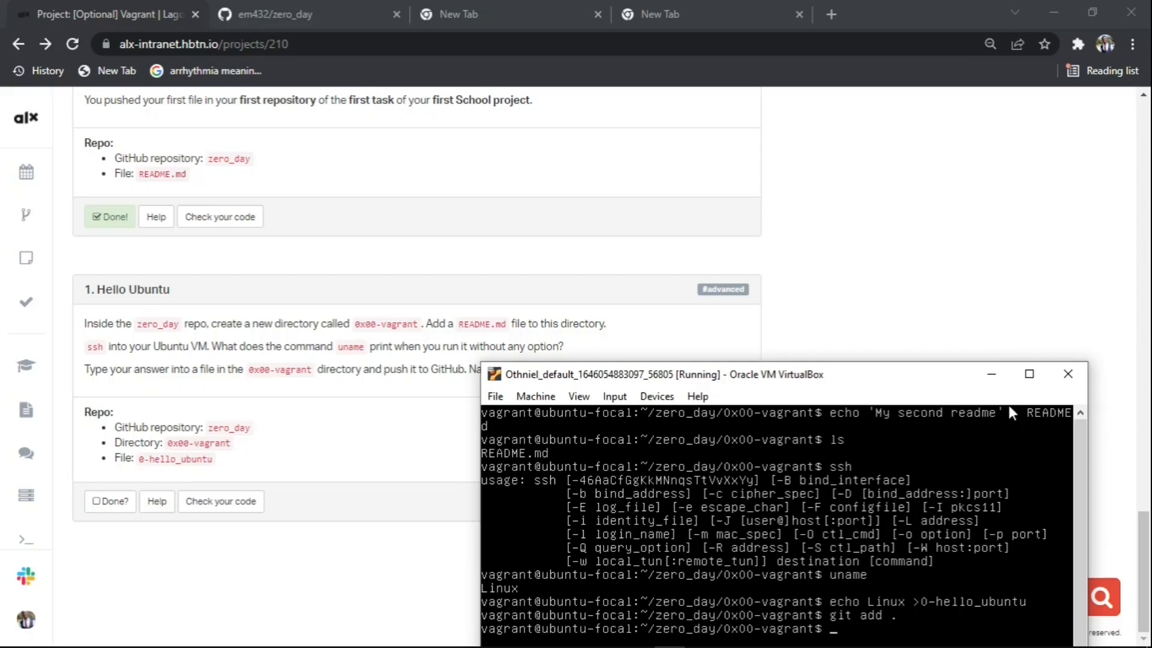
pyautogui.write('git')
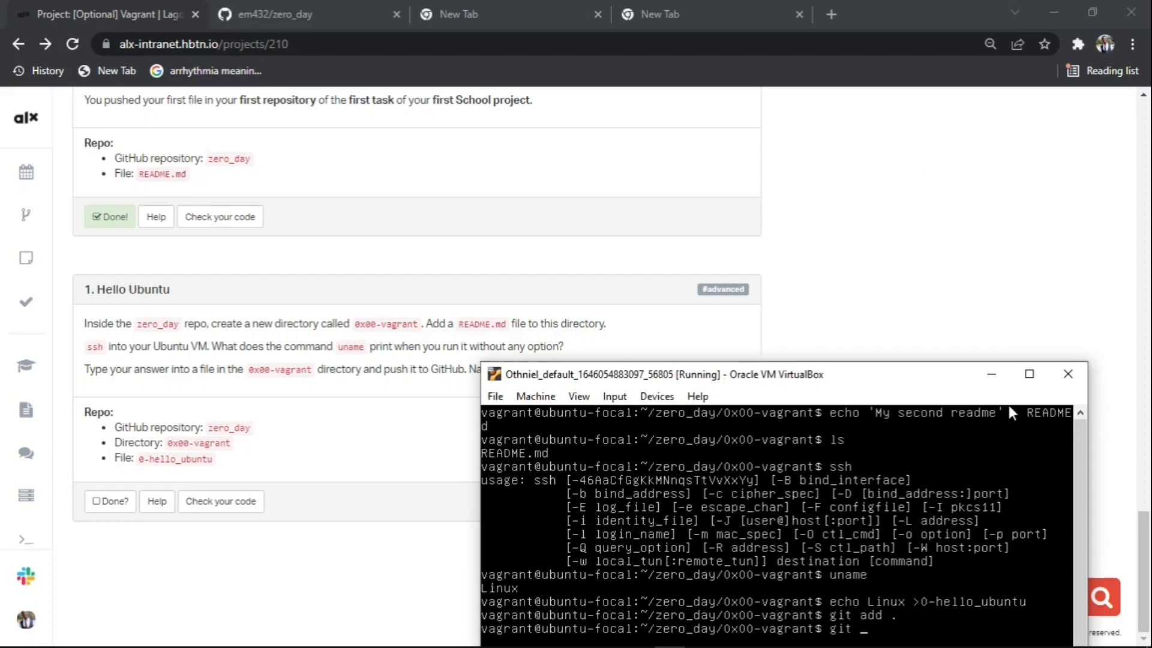
pyautogui.write('commit')
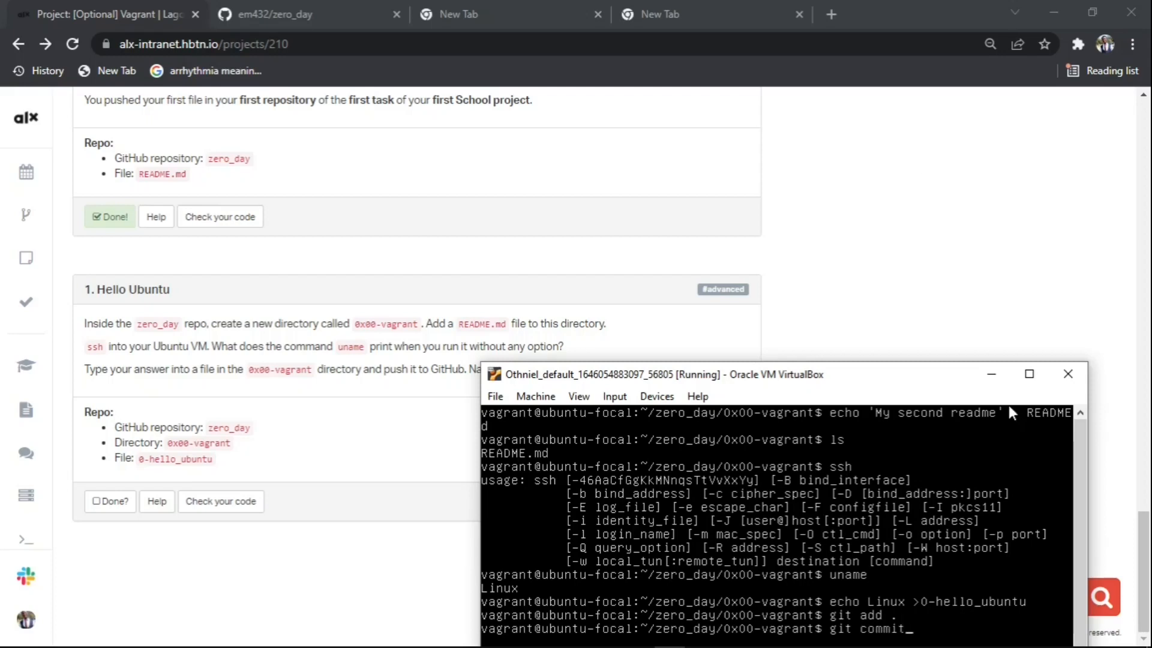
pyautogui.write('-')
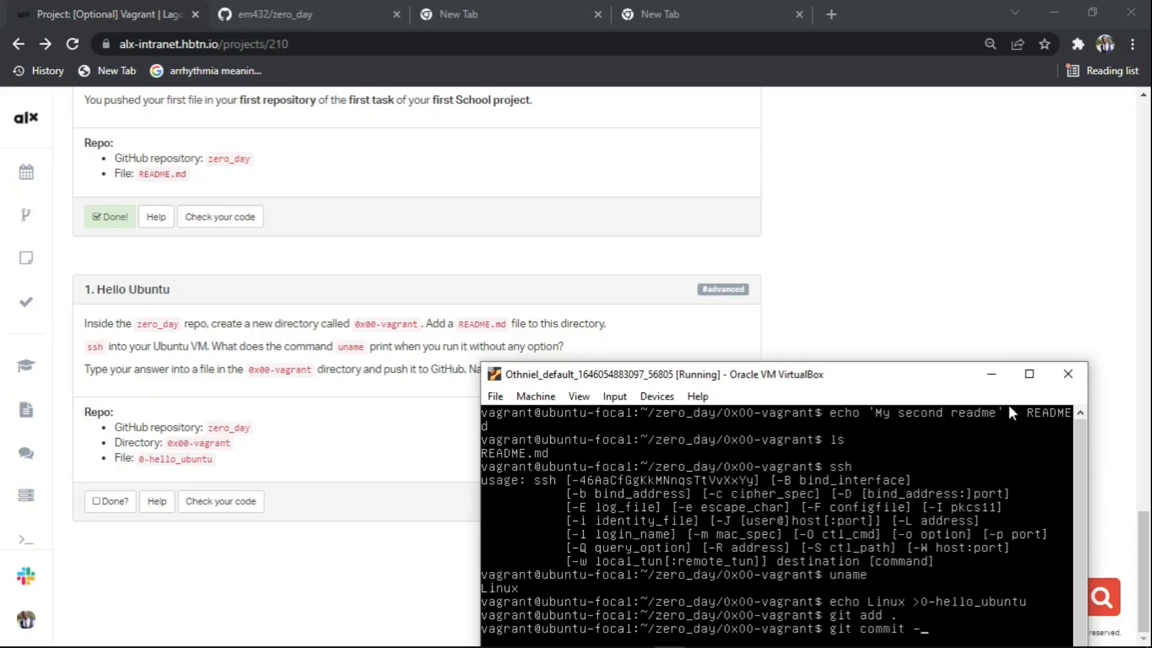
pyautogui.write('m')
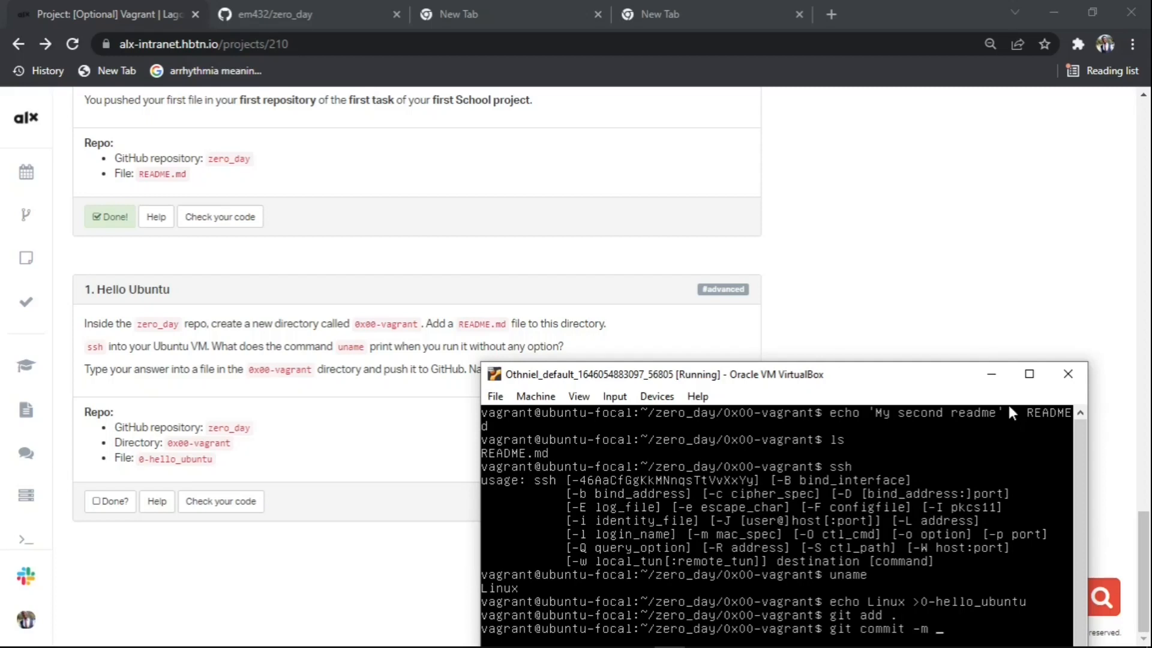
pyautogui.write("'My")
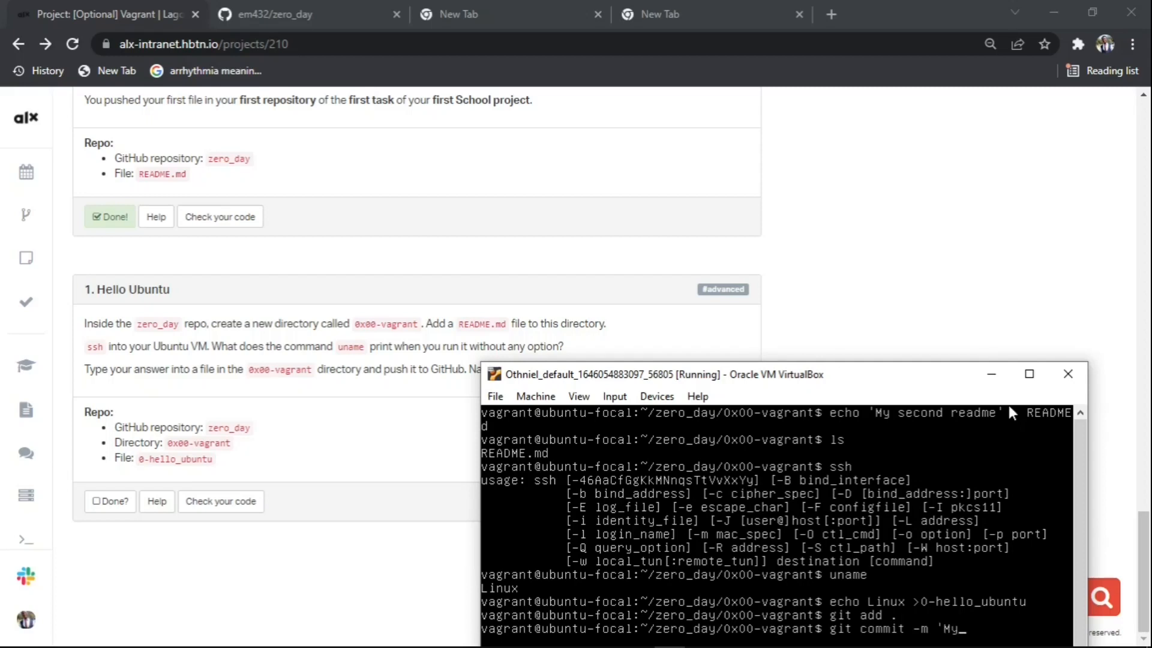
pyautogui.write('second task')
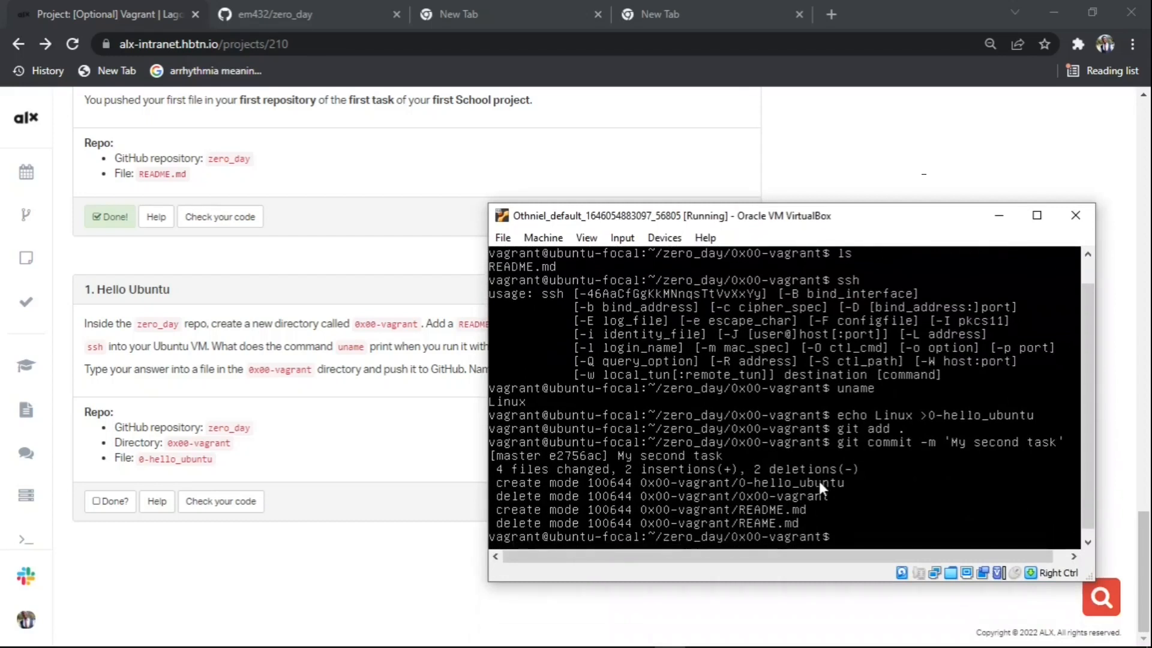
# - Run git push, which fails with a 'Could not resolve host' error for github.com
pyautogui.write('git')
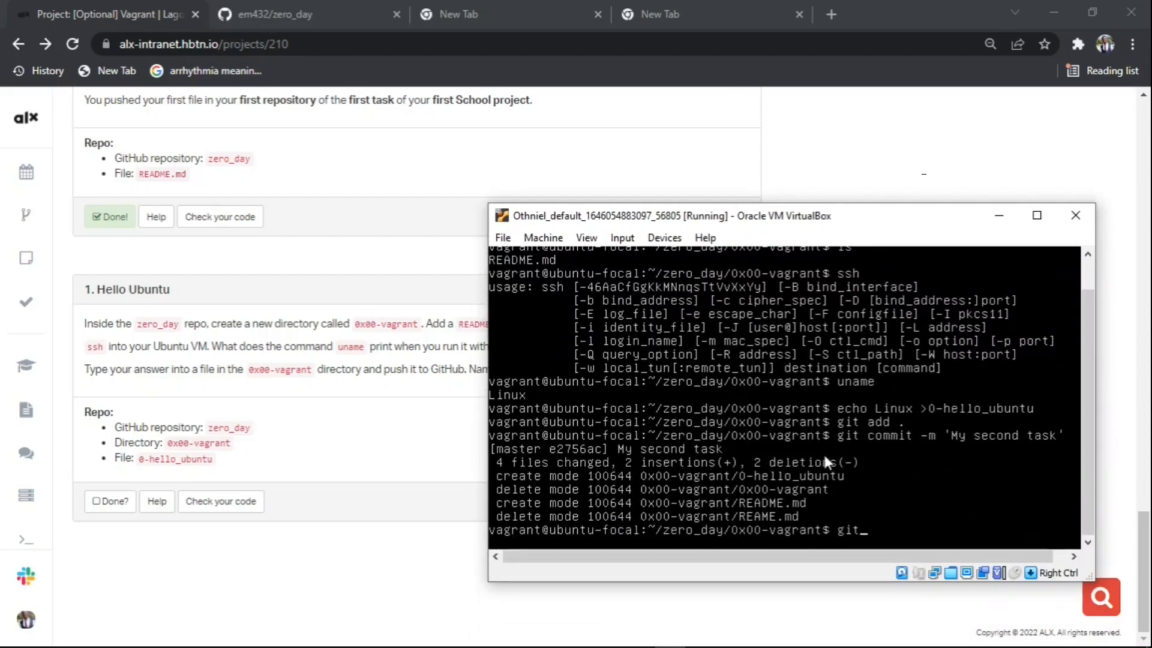
pyautogui.write('pu')
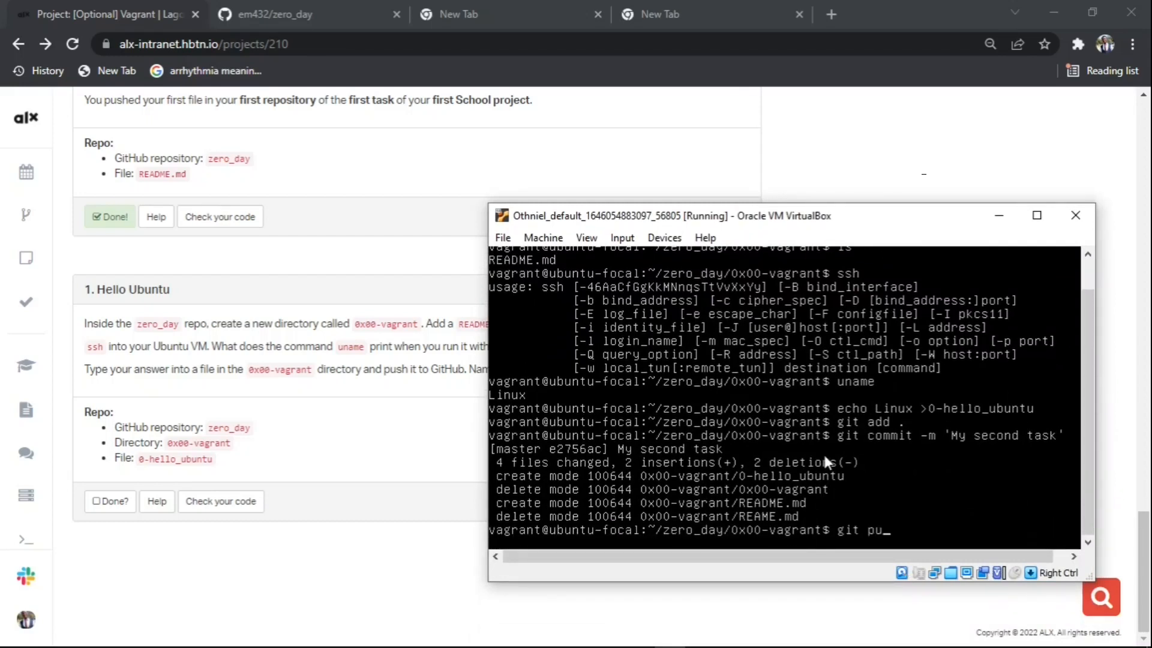
pyautogui.write('sh')
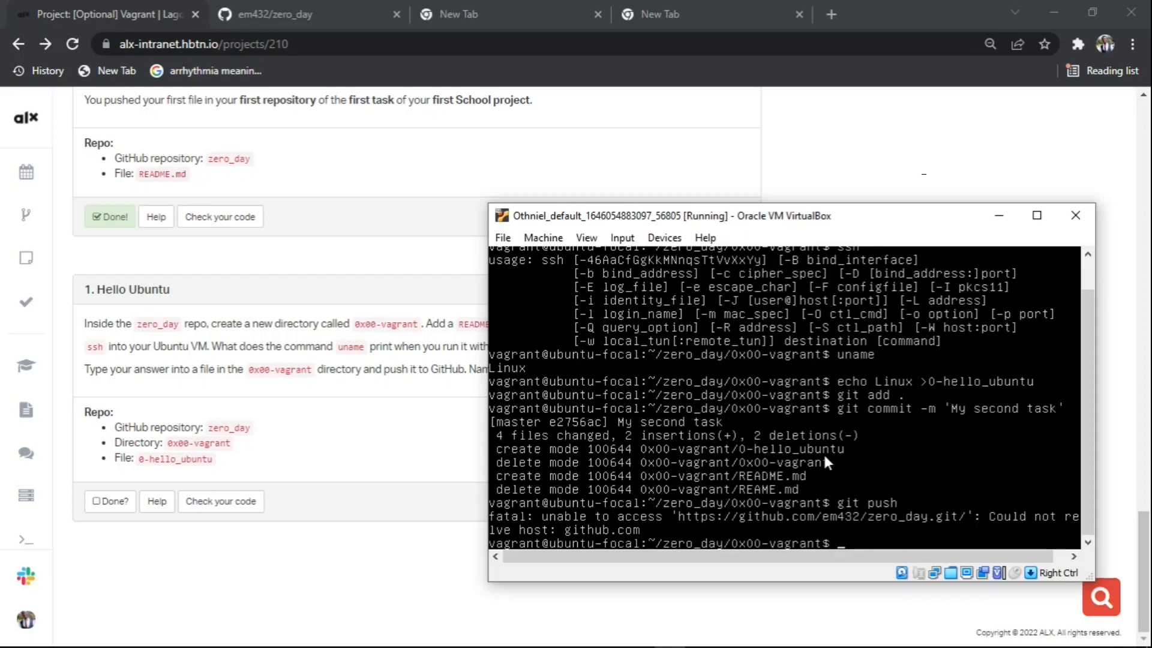
# - Set the global Git user.email to the gmail address with git config --global
pyautogui.write('git')
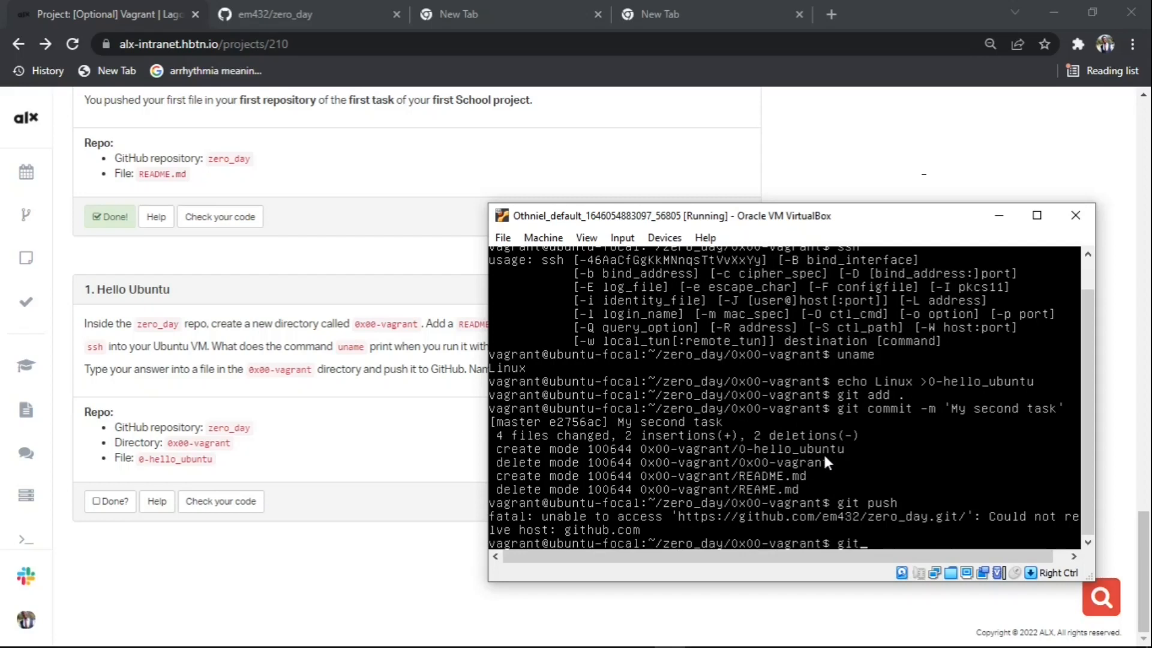
pyautogui.write('config --')
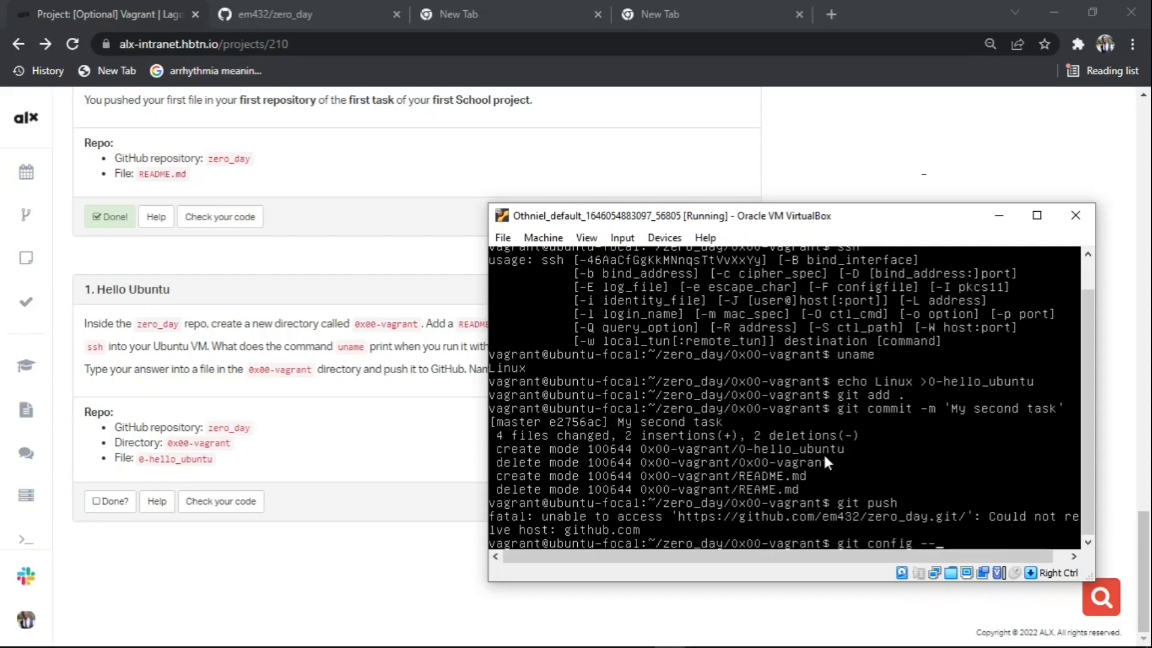
pyautogui.write('glob')
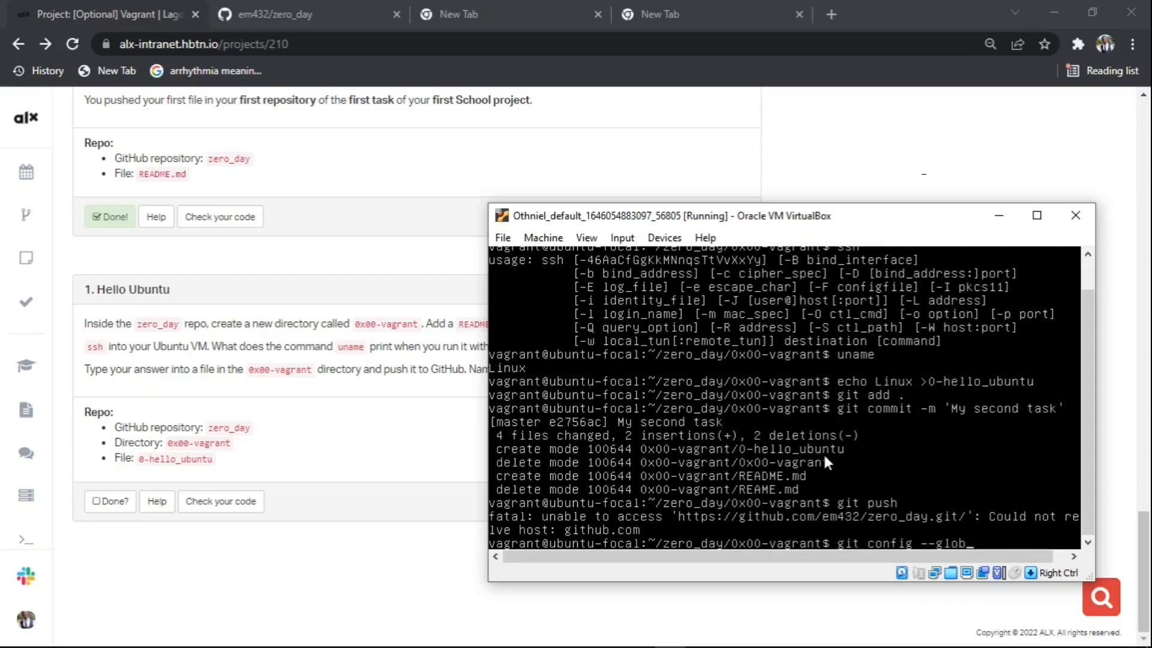
pyautogui.write('al')
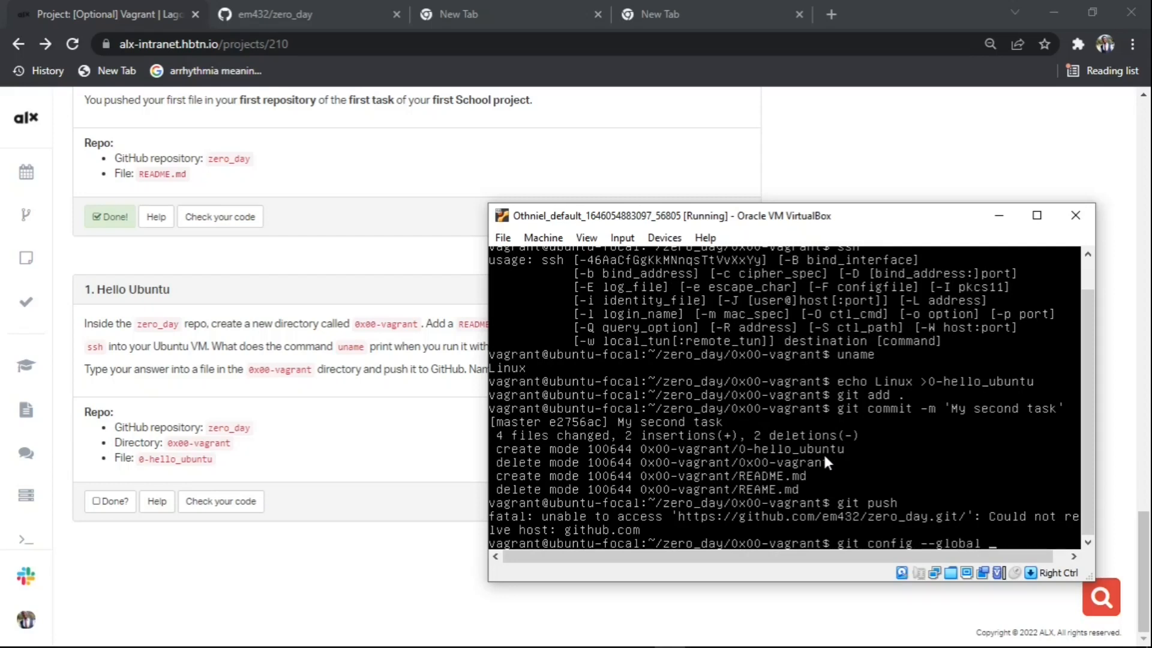
pyautogui.write('user.e')
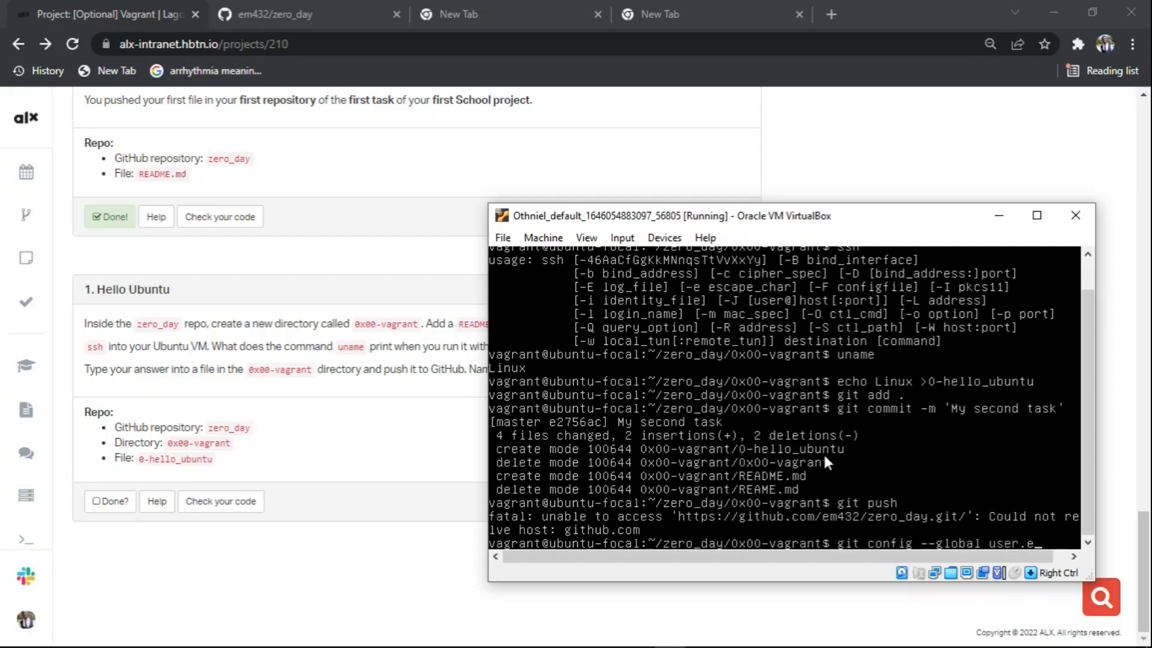
pyautogui.write('mail')
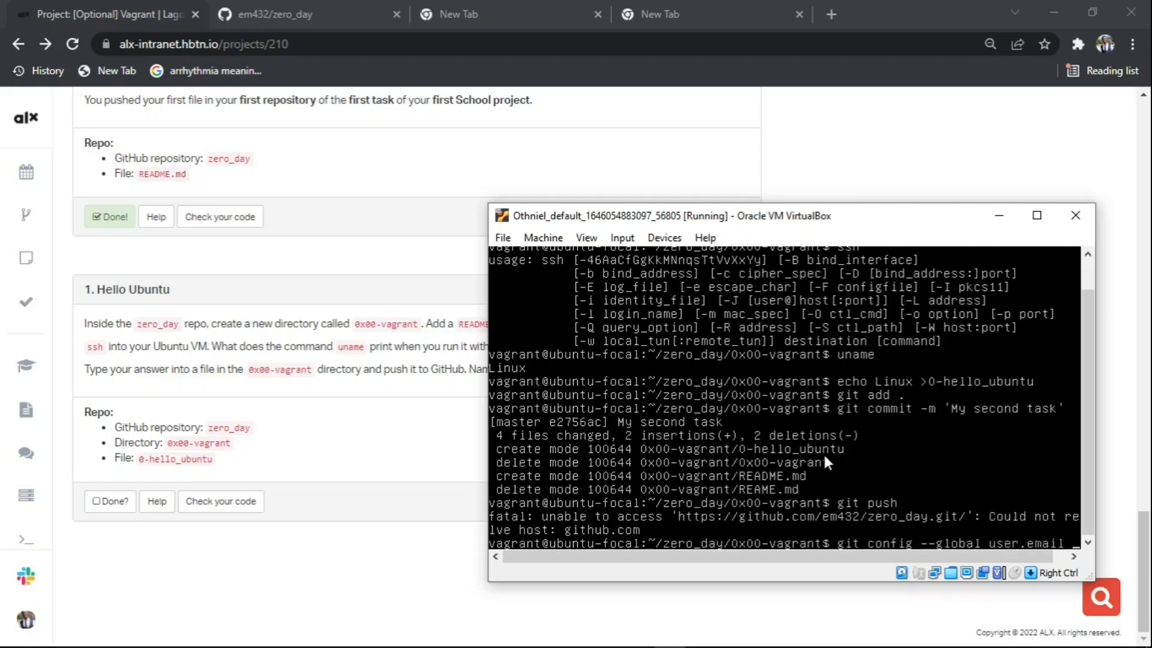
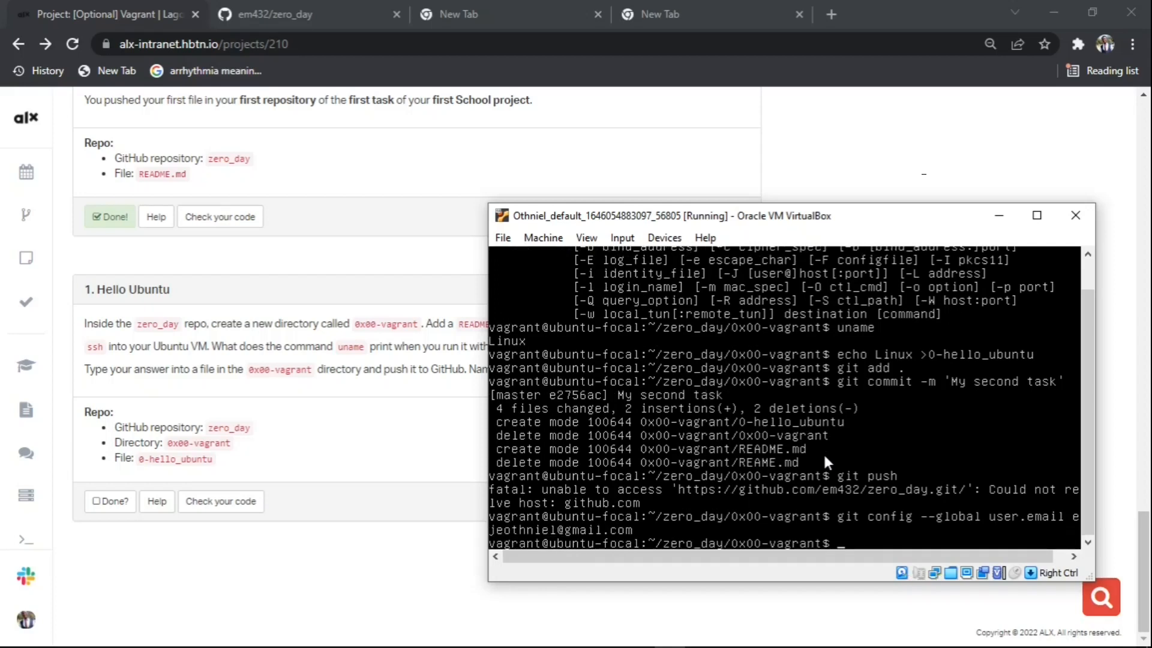
# - Set the global Git user.name with git config --global
pyautogui.write('git config')
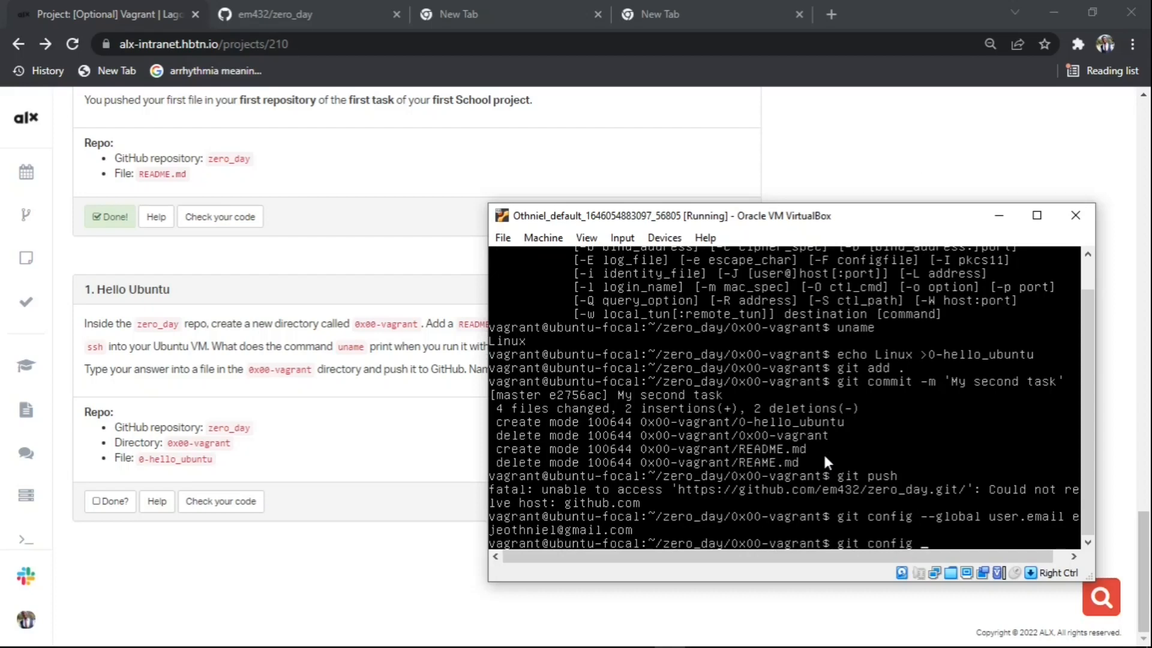
pyautogui.write('--')
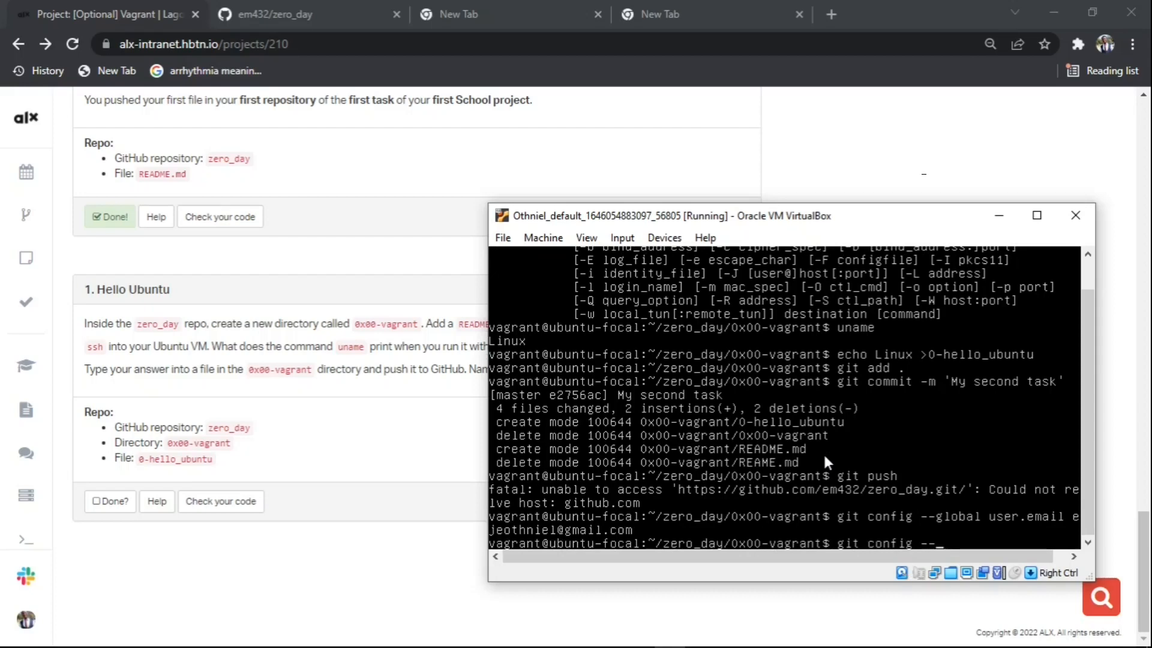
pyautogui.write('global user.name em')
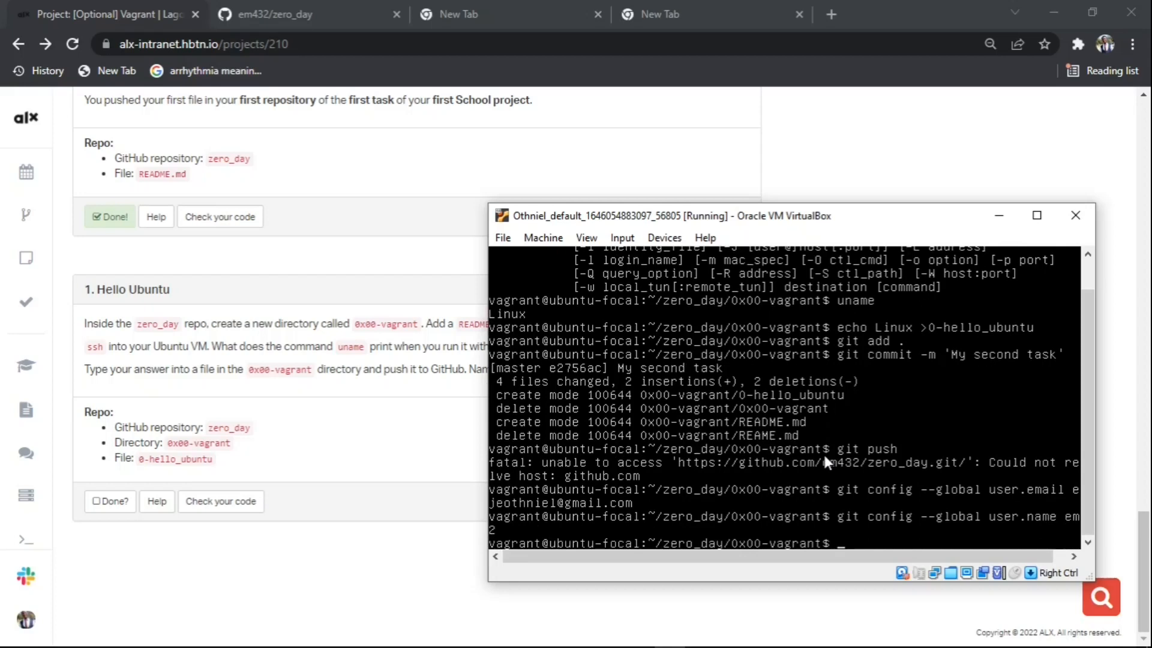
# - Run git push again so all objects are written to the zero_day repository
pyautogui.write('git push')
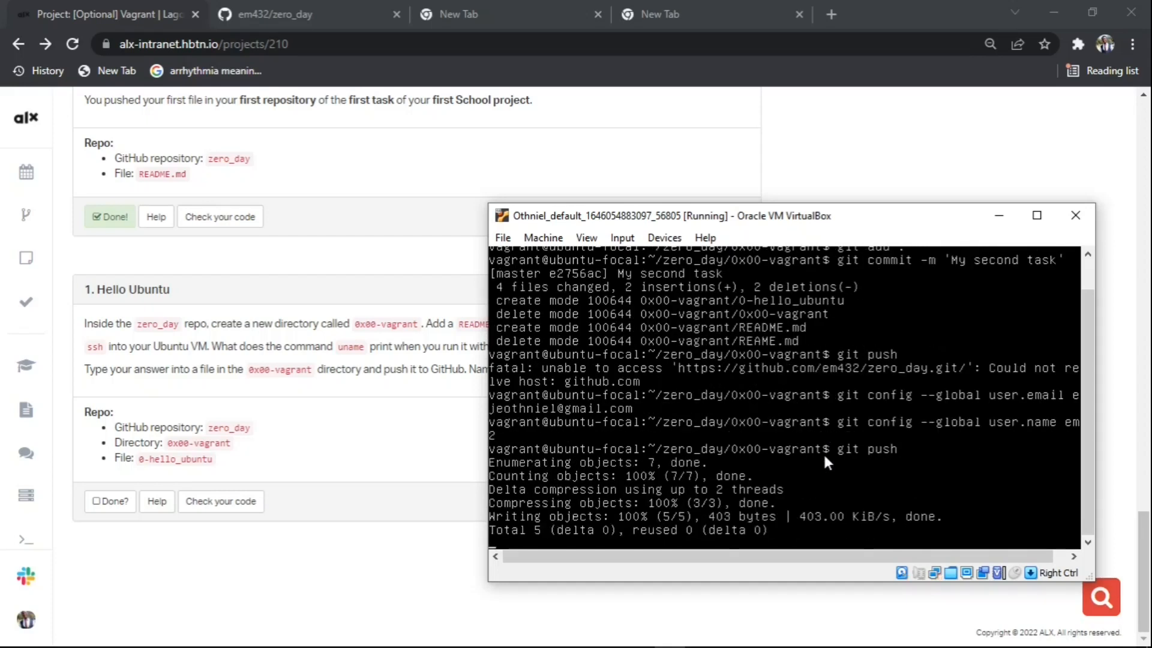
pyautogui.moveTo(734, 509)
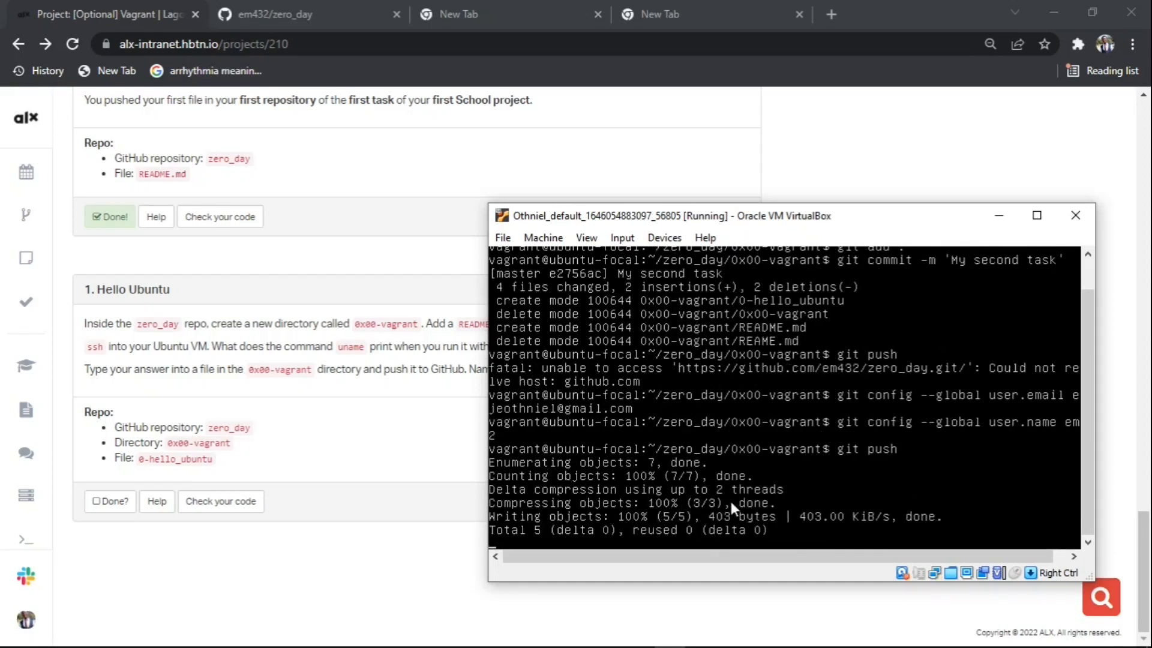